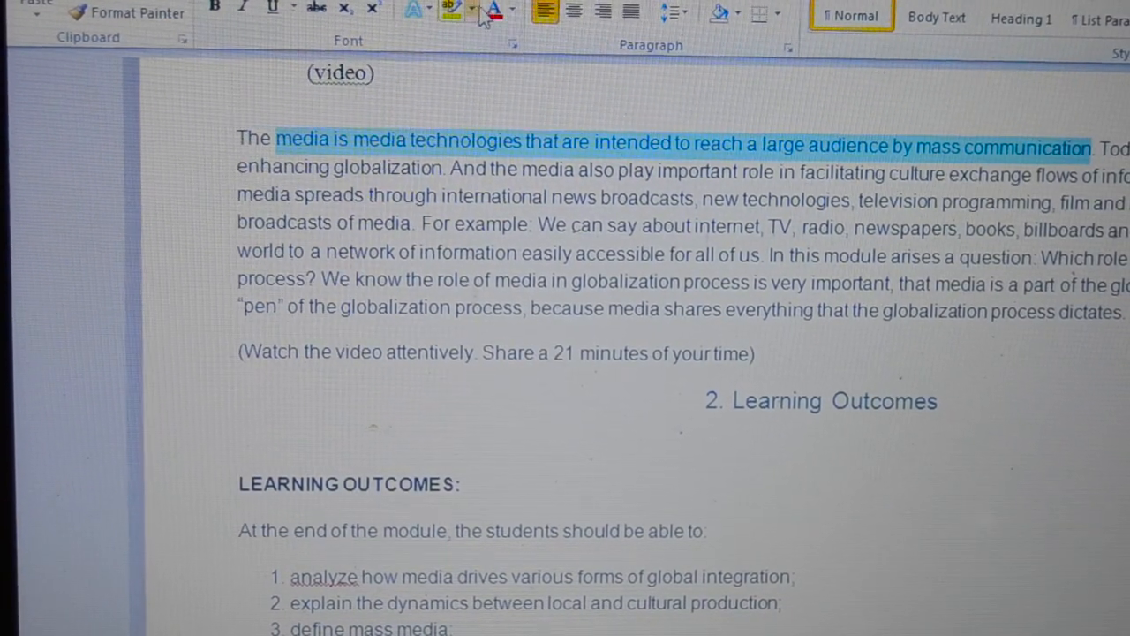
- Highlight the media-definition sentence (technologies reaching a large audience by mass communication) in yellow
left_click(474, 11)
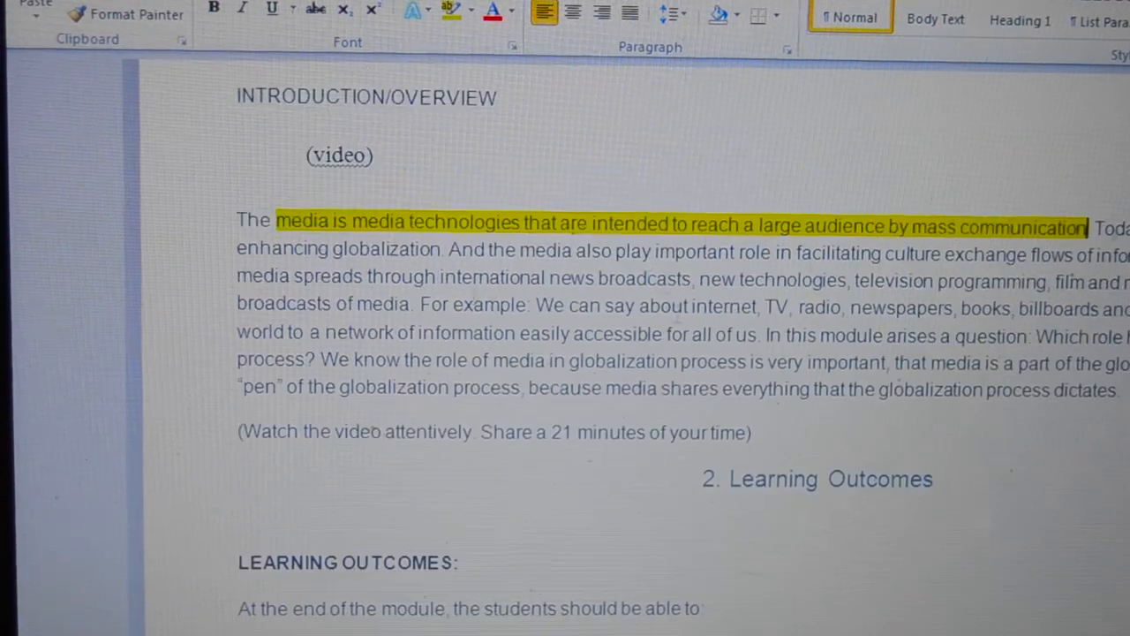
scroll("down", 3)
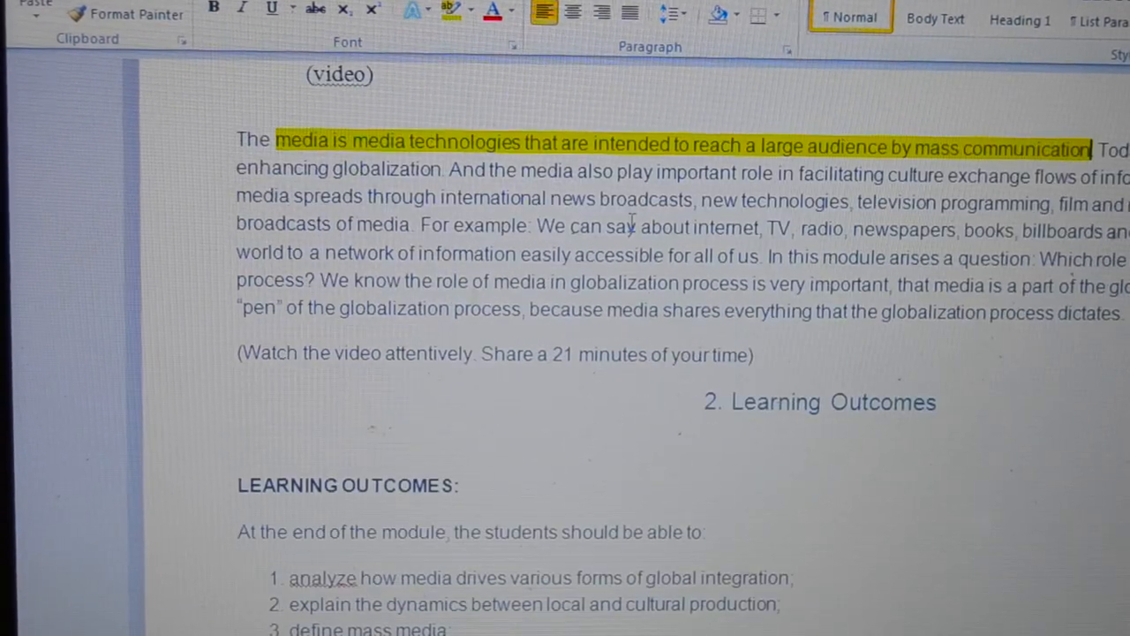